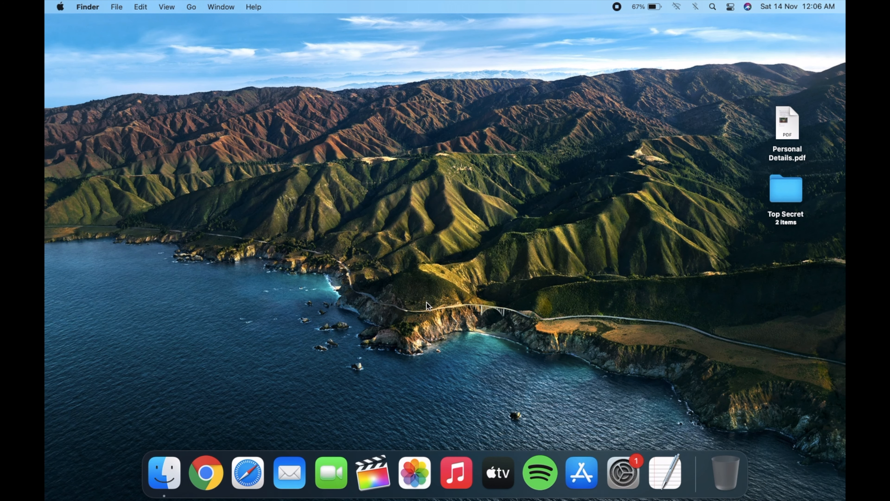
# View this Mac's system information from the Apple menu, then dismiss it
pyautogui.click(61, 6)
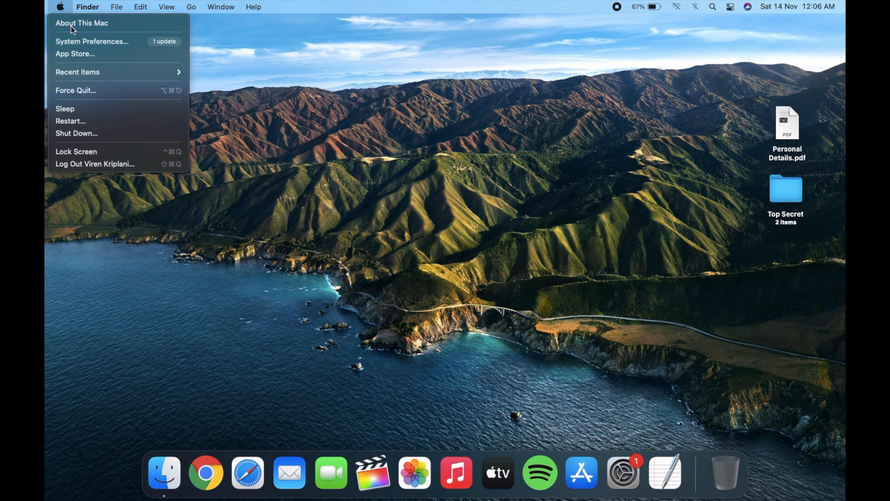
pyautogui.click(82, 23)
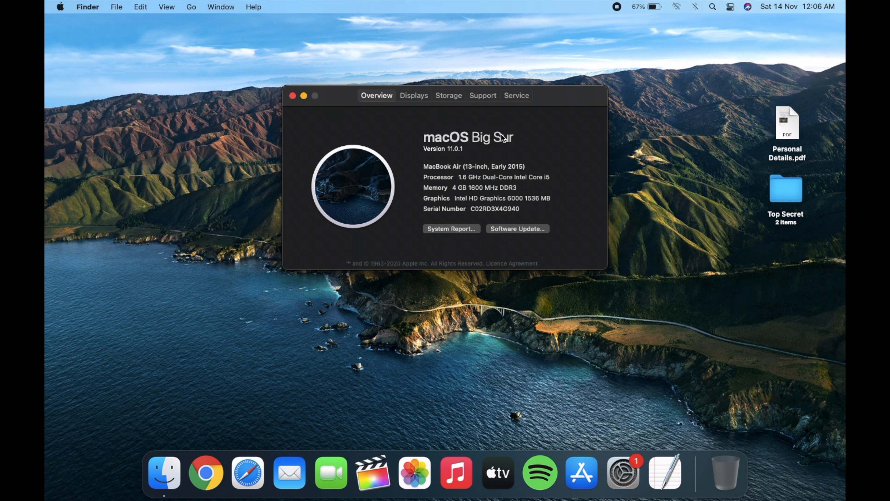
pyautogui.moveTo(451, 158)
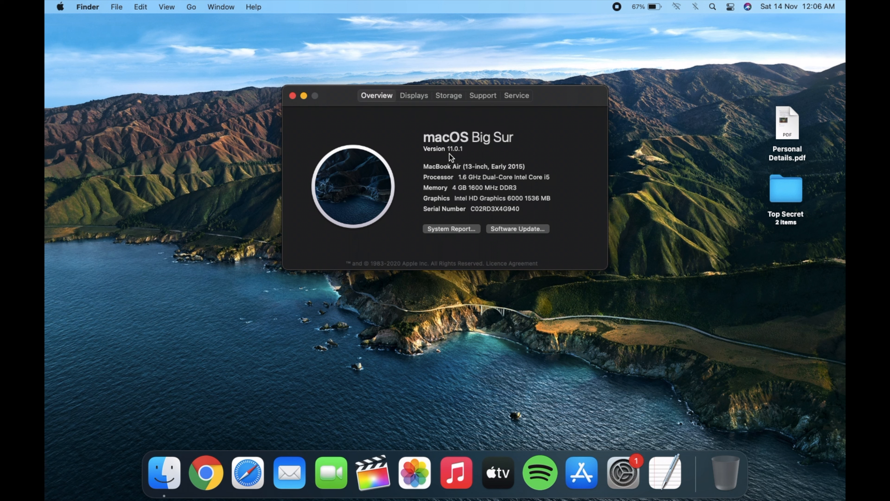
pyautogui.moveTo(293, 98)
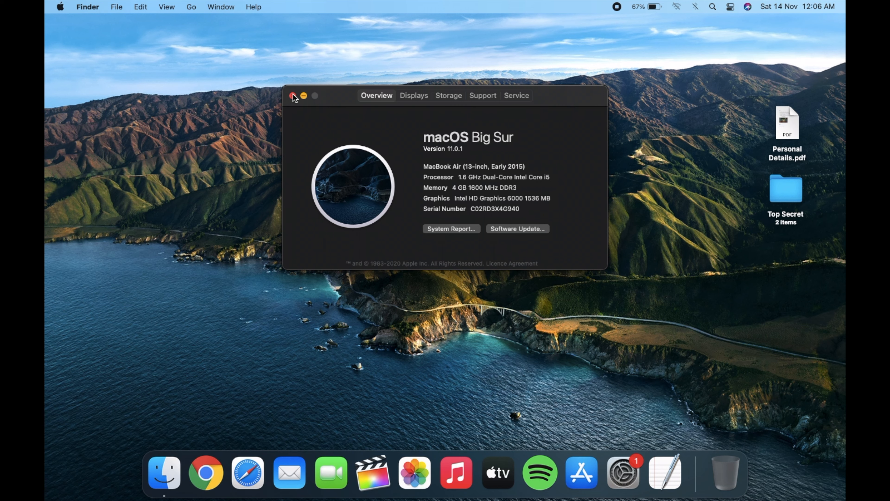
pyautogui.click(292, 95)
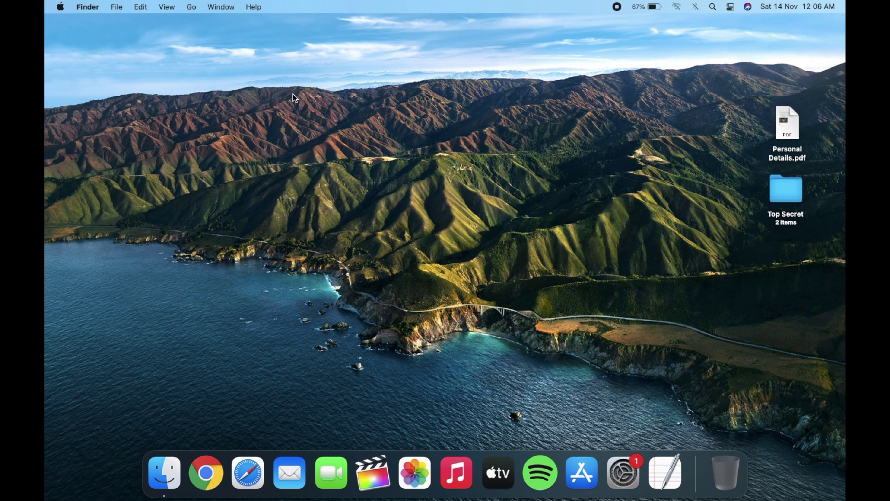
# Locate Terminal via Go > Utilities, then search Spotlight for terminal.app
pyautogui.click(193, 7)
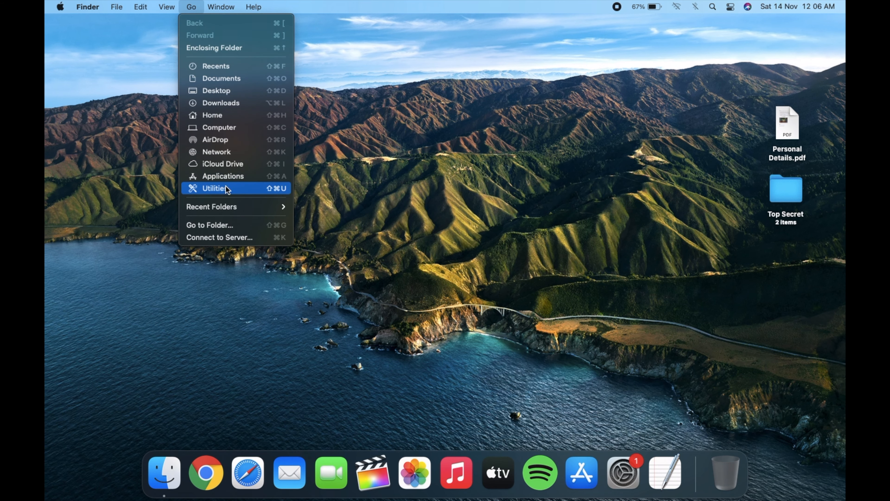
pyautogui.click(217, 188)
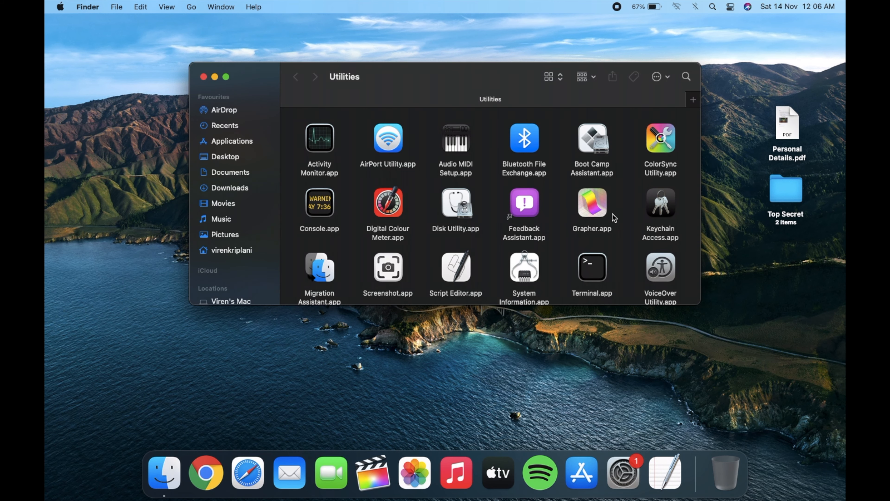
pyautogui.moveTo(594, 294)
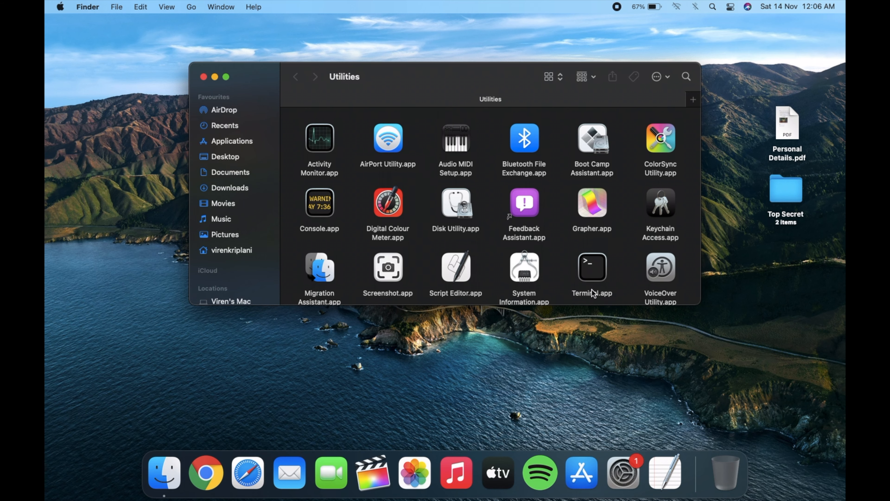
pyautogui.press('cmd+space')
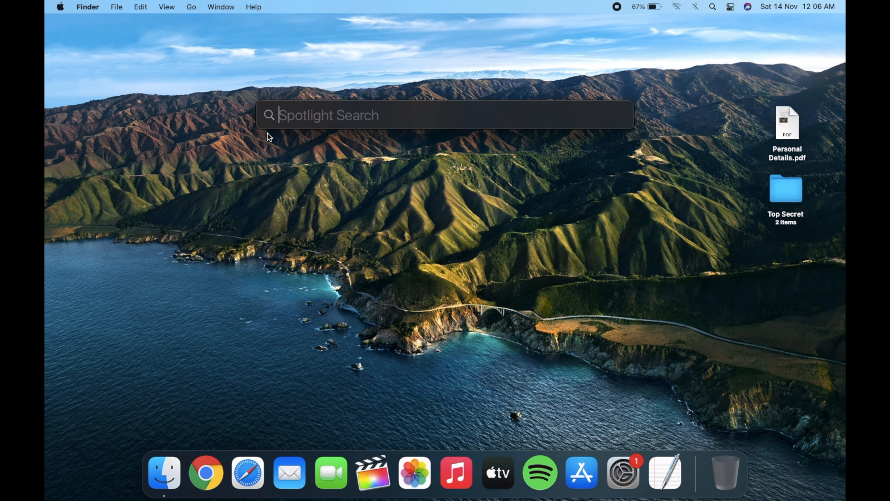
pyautogui.write('terminal.app')
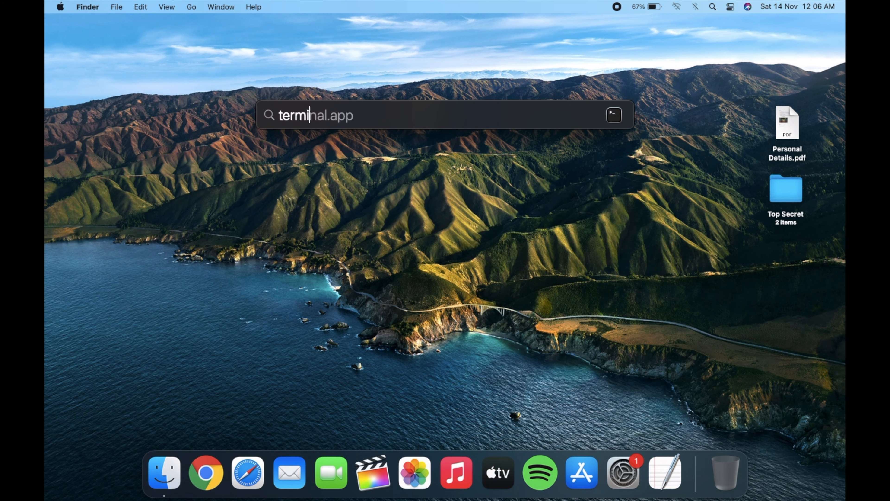
# Launch Terminal and compose chflags hidden with the dragged-in Personal Details.pdf path
pyautogui.press('Return')
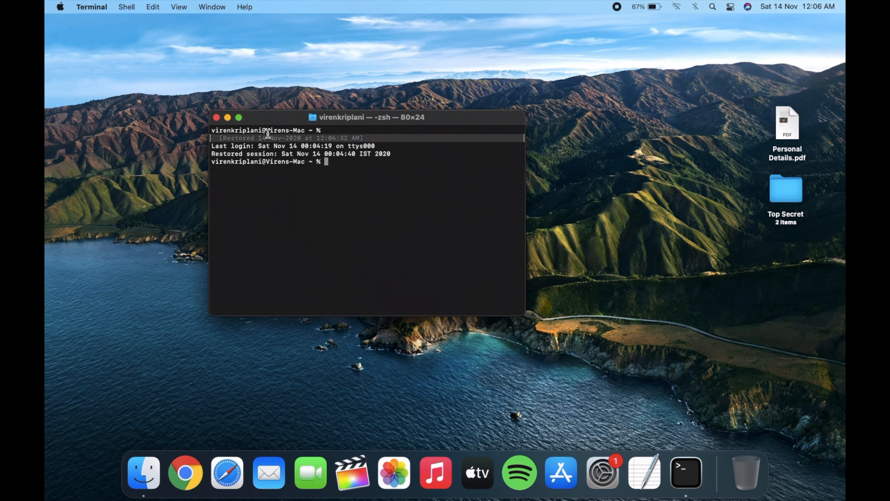
pyautogui.moveTo(334, 166)
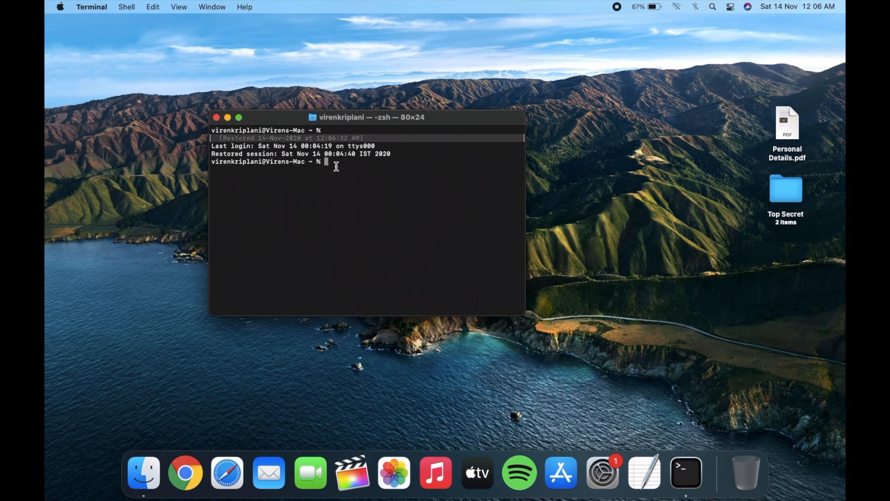
pyautogui.write('chfl')
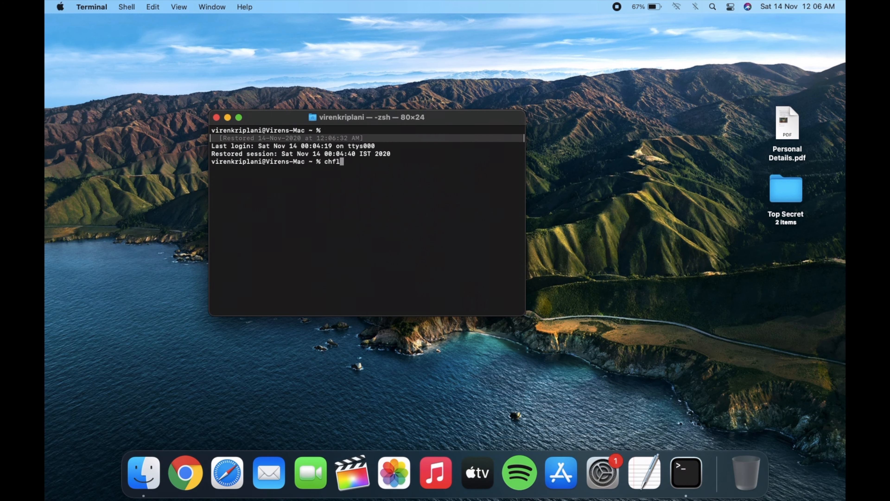
pyautogui.write('ags hidden')
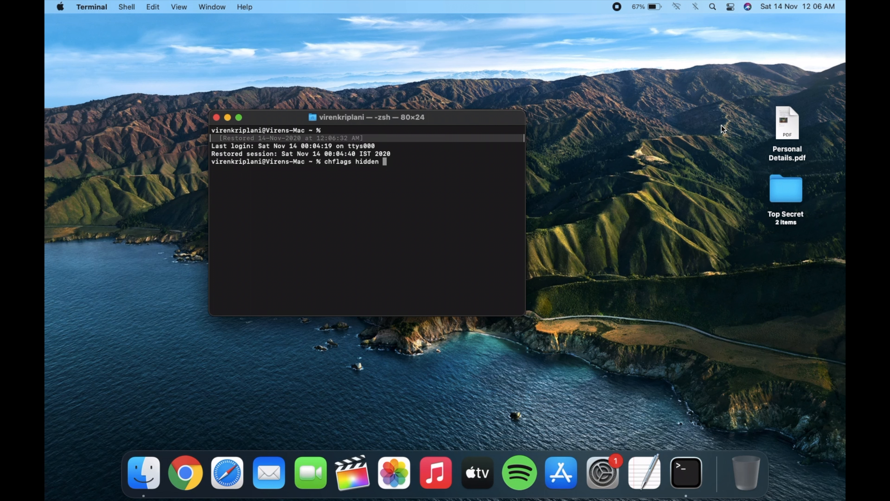
pyautogui.moveTo(787, 123); pyautogui.dragTo(486, 165)
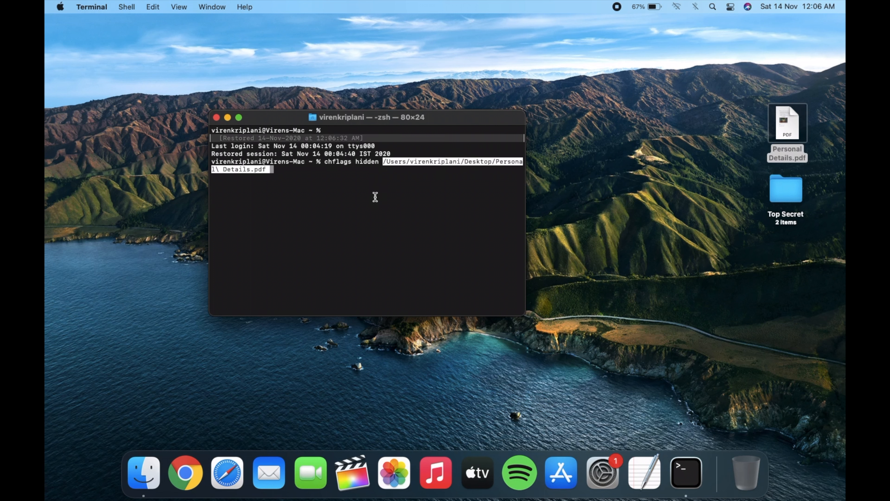
pyautogui.moveTo(359, 205)
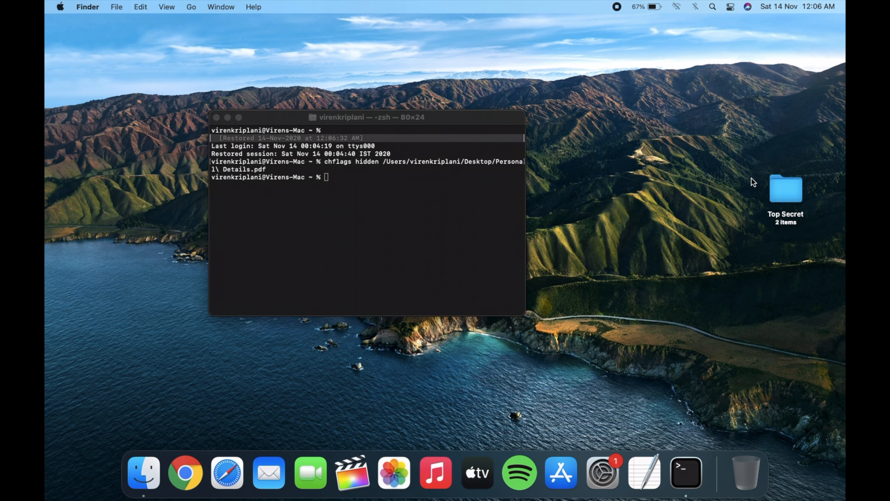
pyautogui.moveTo(616, 200)
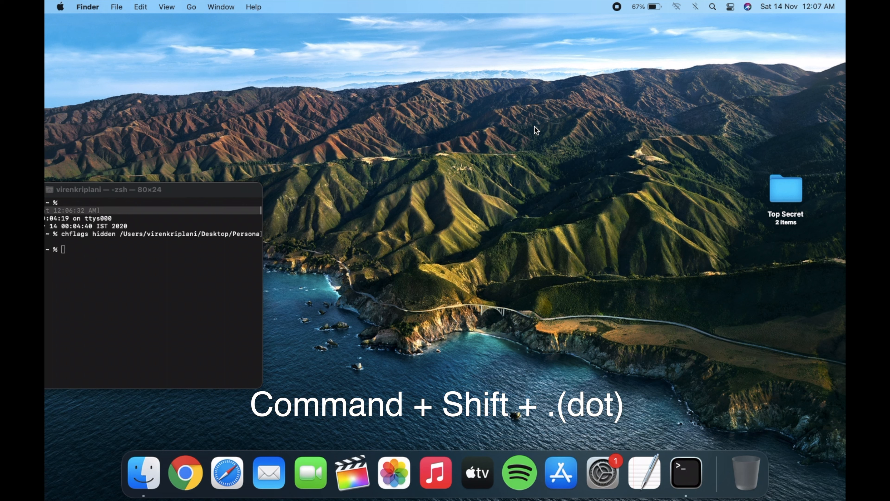
# Reveal hidden files on the desktop with Cmd+Shift+. and return to Terminal
pyautogui.press('Cmd+Shift+.')
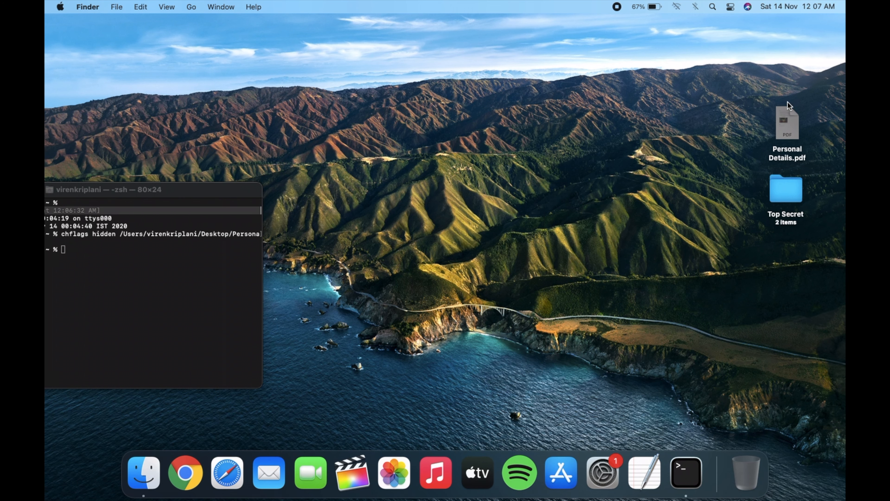
pyautogui.click(193, 190)
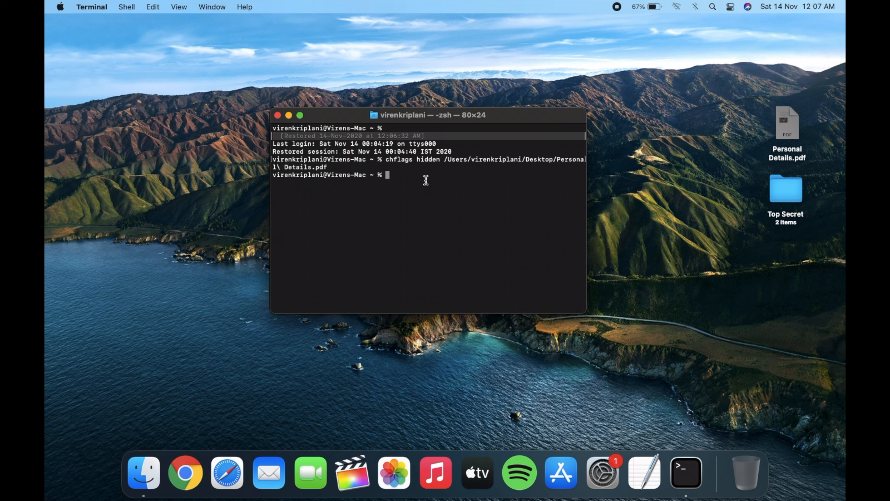
# Run chflags nohidden on Personal Details.pdf so its icon is no longer dimmed
pyautogui.write('chflags n')
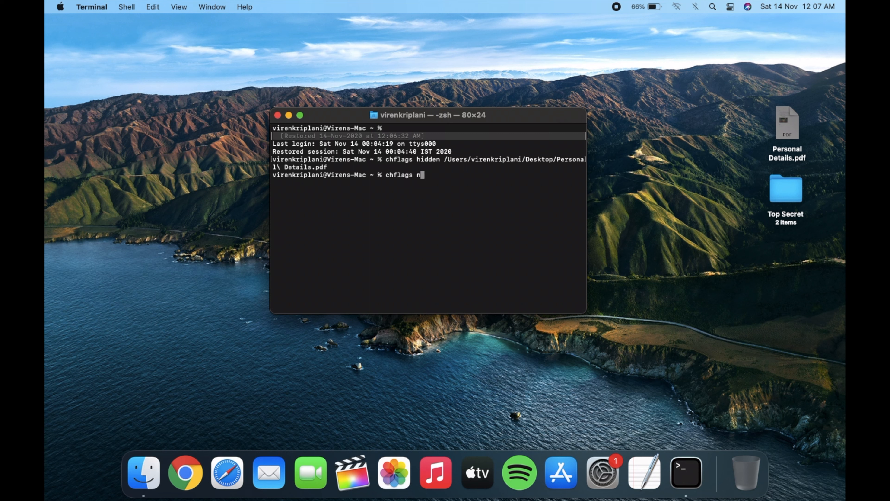
pyautogui.write('ohidden /Users/virenkriplani/Desktop/Personal\\ Details.pdf')
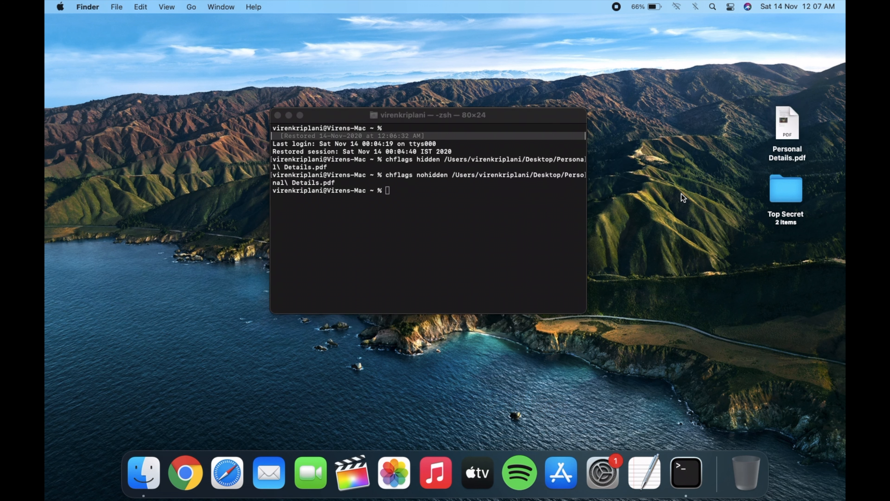
pyautogui.moveTo(797, 131)
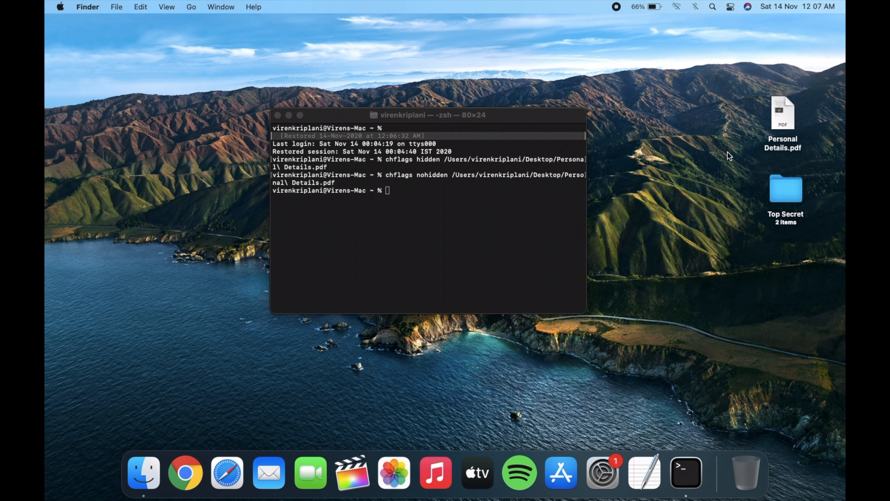
pyautogui.moveTo(527, 191)
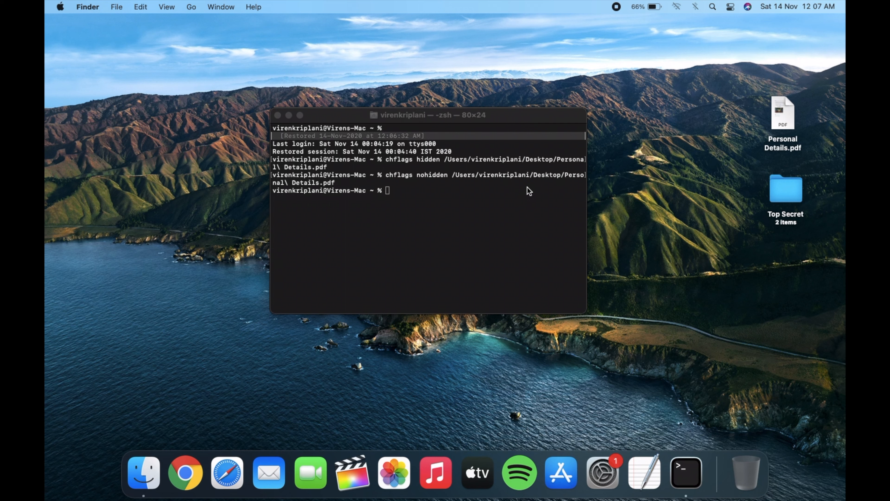
# Run chflags hidden on the Top Secret folder and begin the next chflags command
pyautogui.click(419, 192)
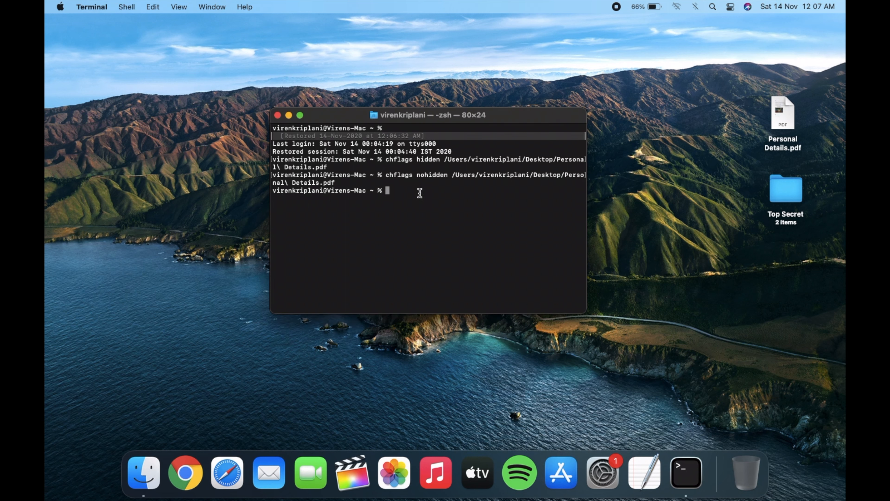
pyautogui.write('chflags')
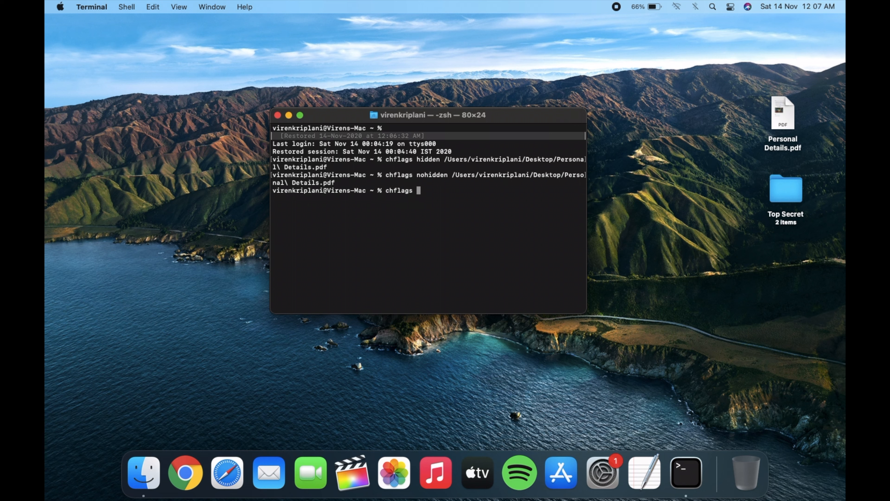
pyautogui.write('hidden /Users/virenkriplani/Desktop/Top\\ Se')
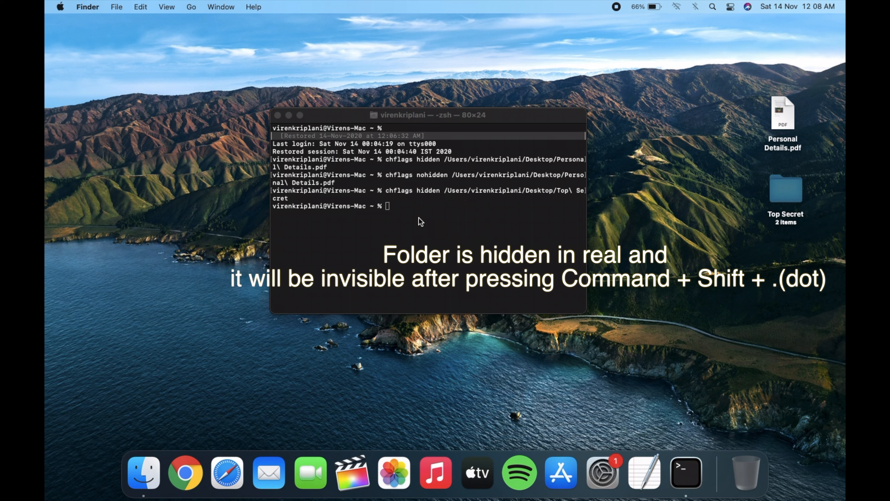
pyautogui.write('chflags n')
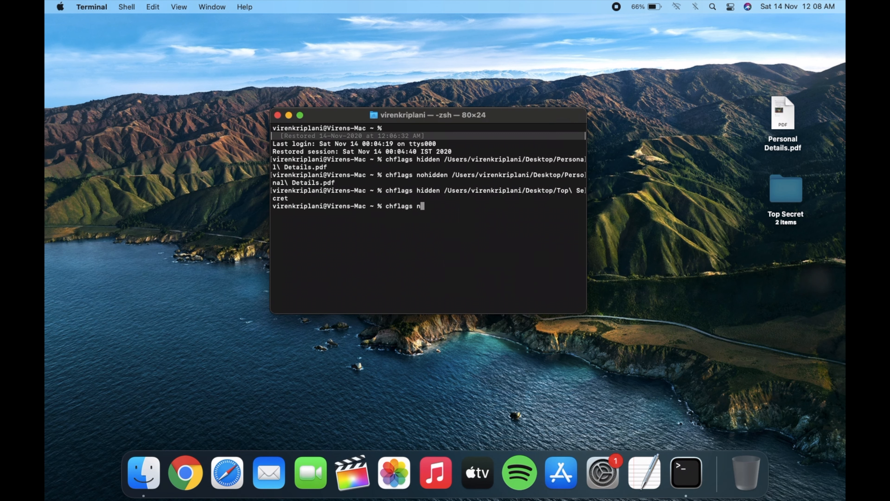
# Run chflags nohidden on the Top Secret folder so it shows normally again
pyautogui.write('ohidden /Users/virenkriplani/Desktop/Top\\ Secret')
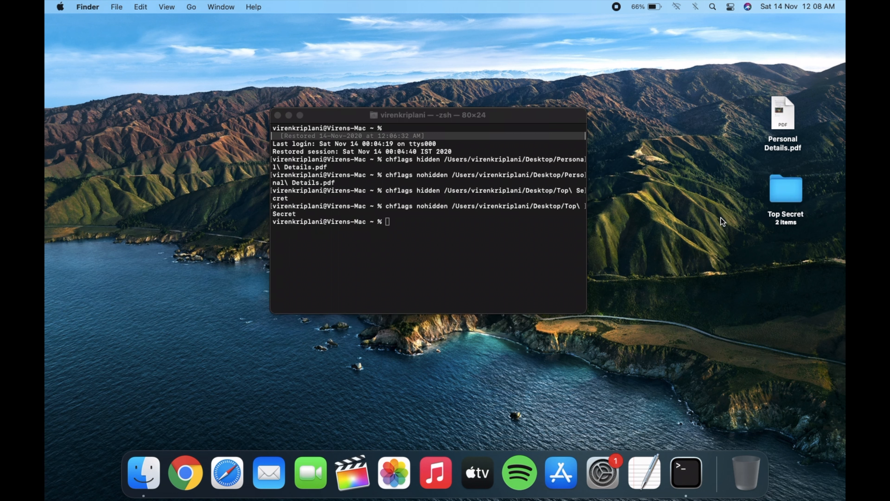
pyautogui.moveTo(719, 210)
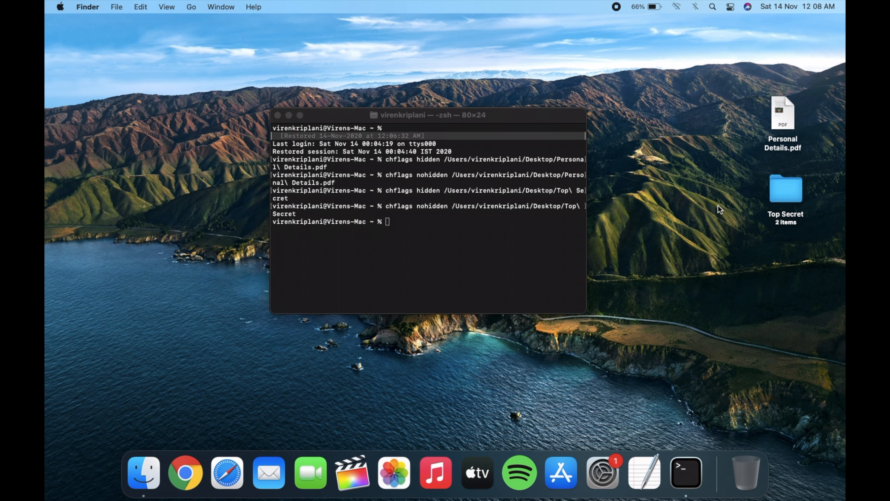